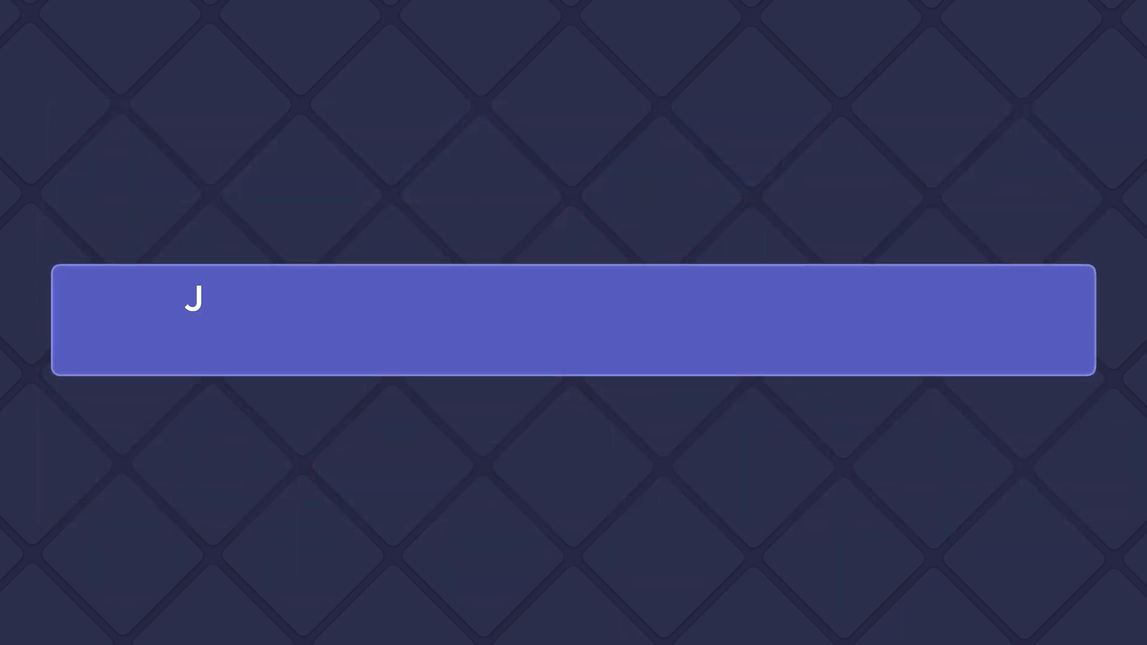
pyautogui.write('ust like a sheet of paper, a block has limi')
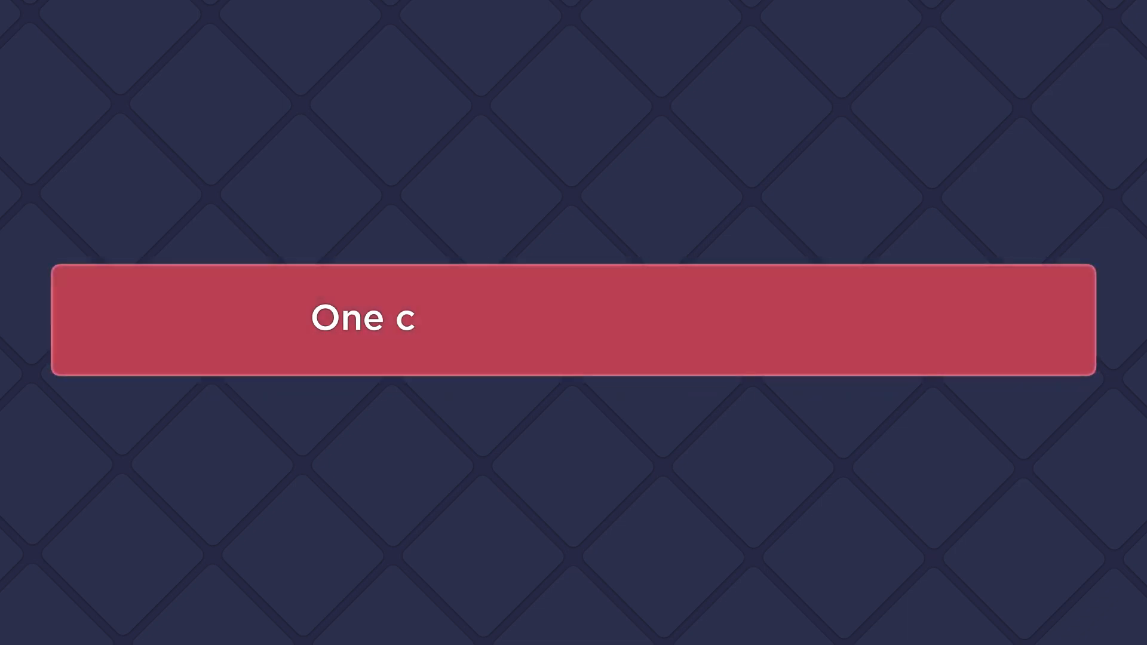
pyautogui.write("an't beat such a system")
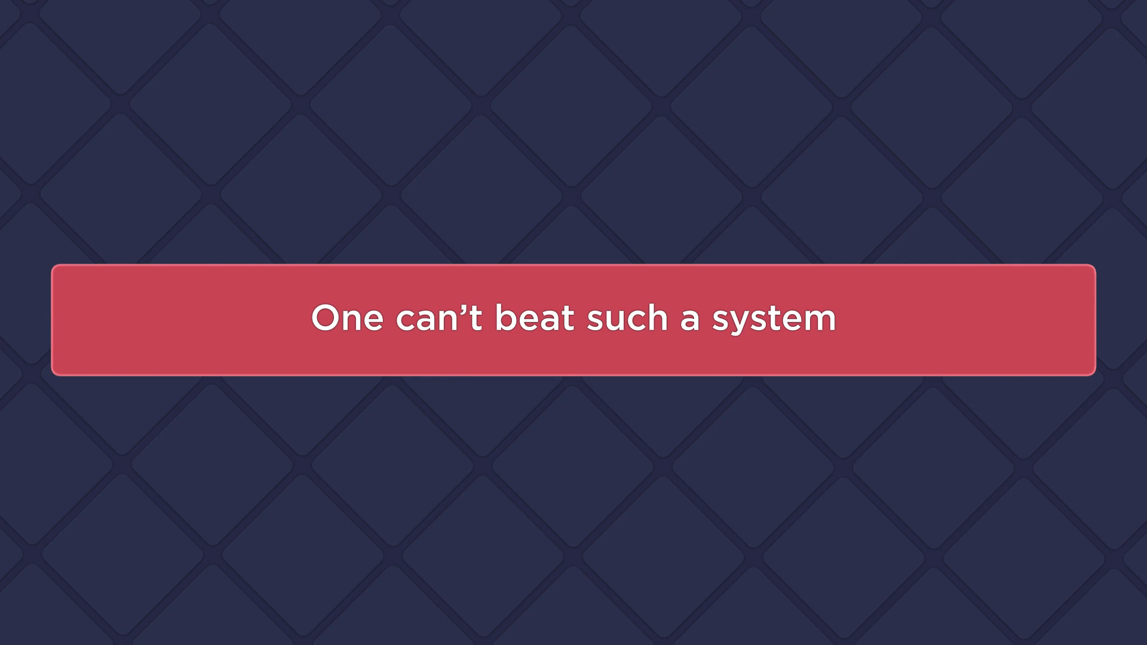